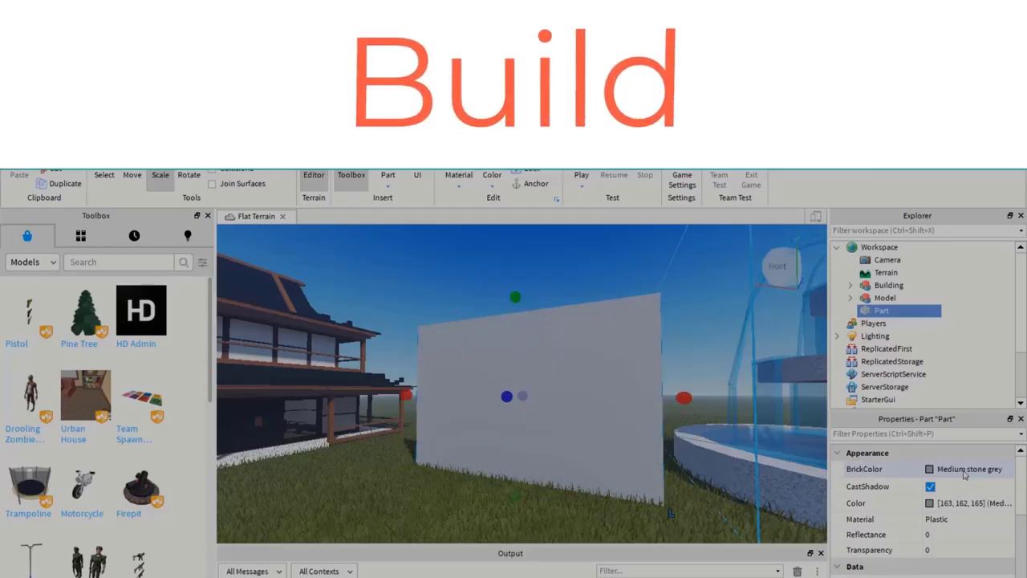
# Select the hollow room Union and set it Anchored in its Part properties.
pyautogui.click(581, 174)
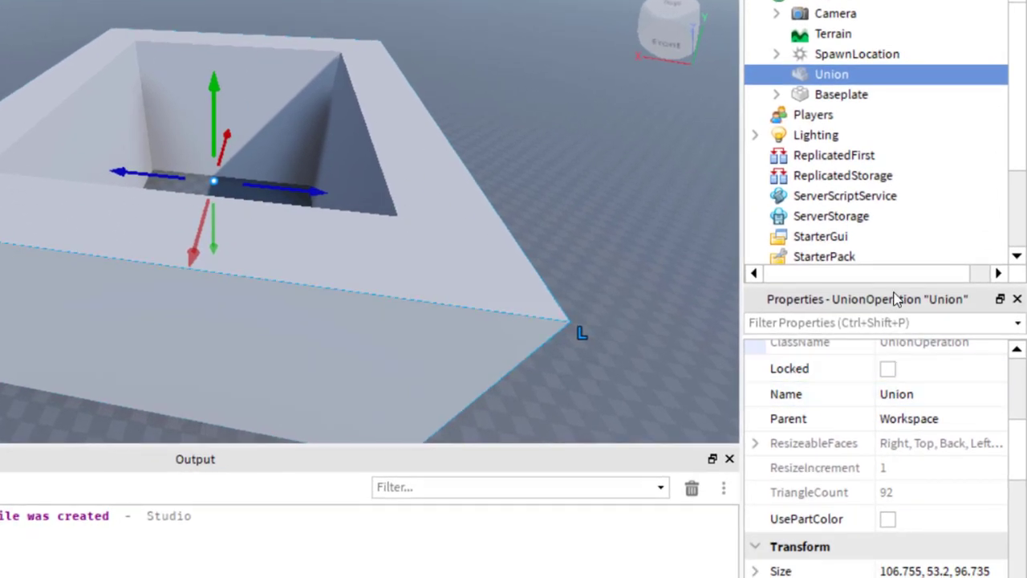
pyautogui.scroll(-3)
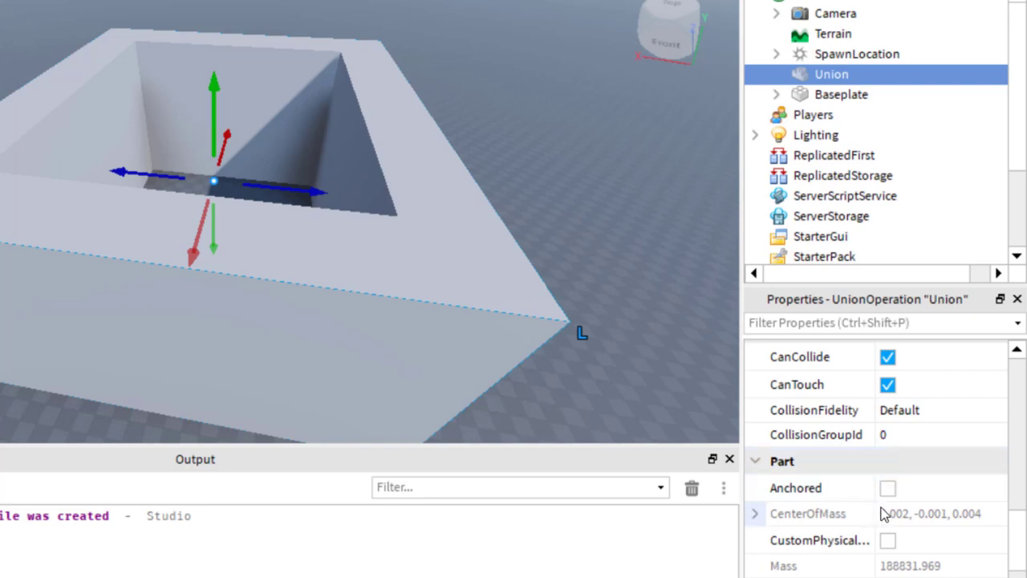
pyautogui.click(888, 487)
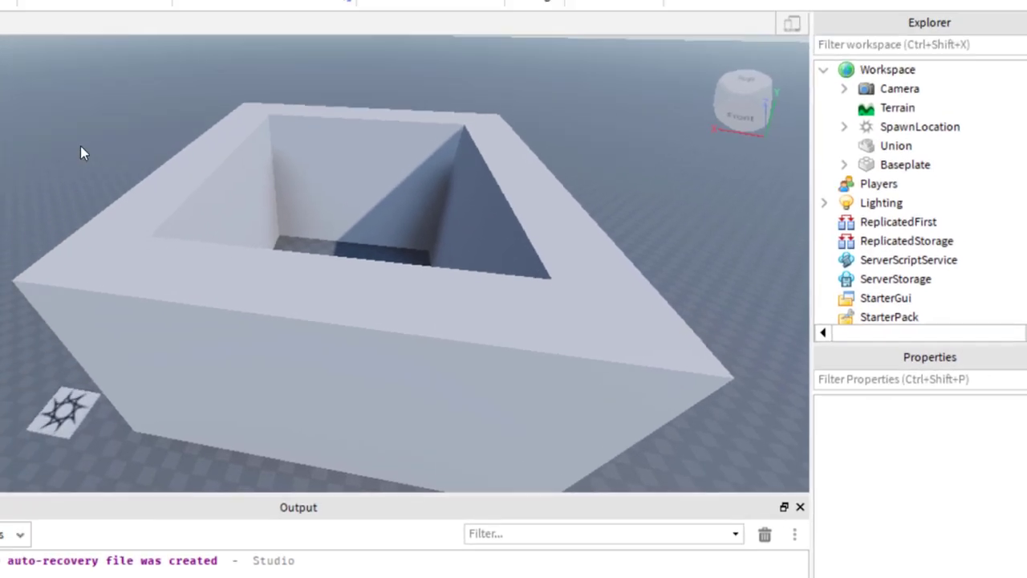
# Insert a Block part and position it as a flat roof slab over the Union.
pyautogui.click(247, 54)
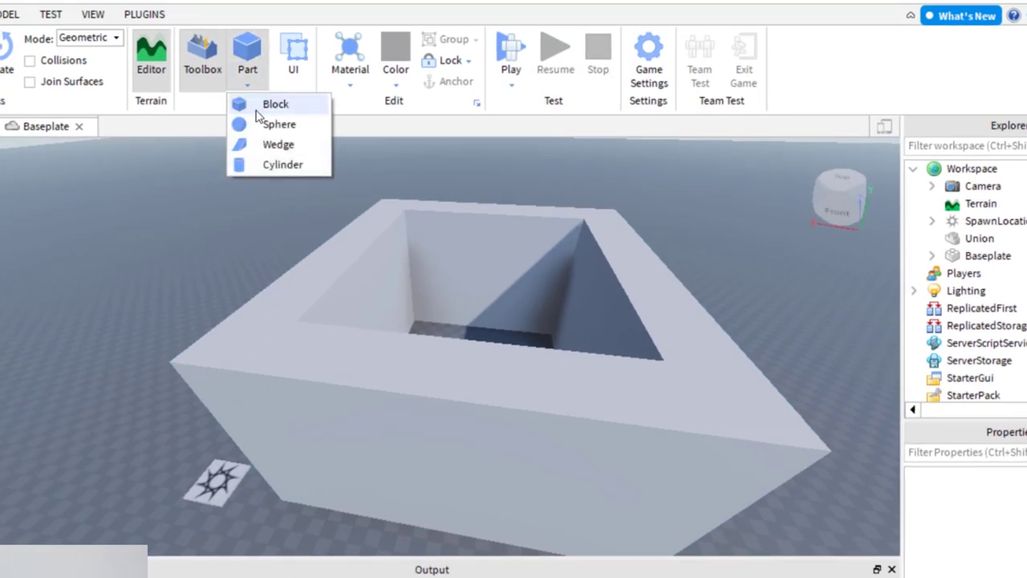
pyautogui.click(276, 103)
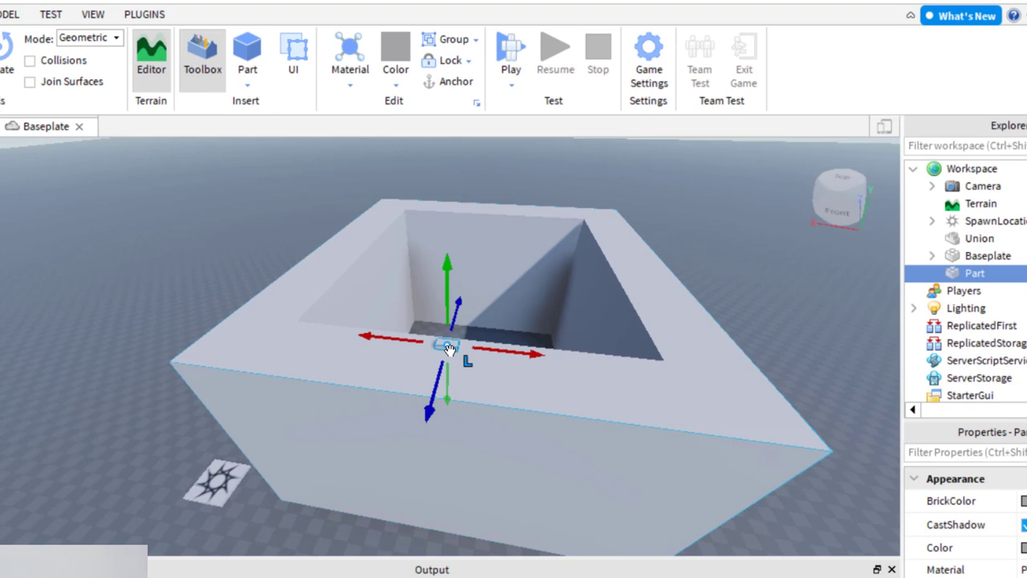
pyautogui.moveTo(448, 345); pyautogui.dragTo(542, 381)
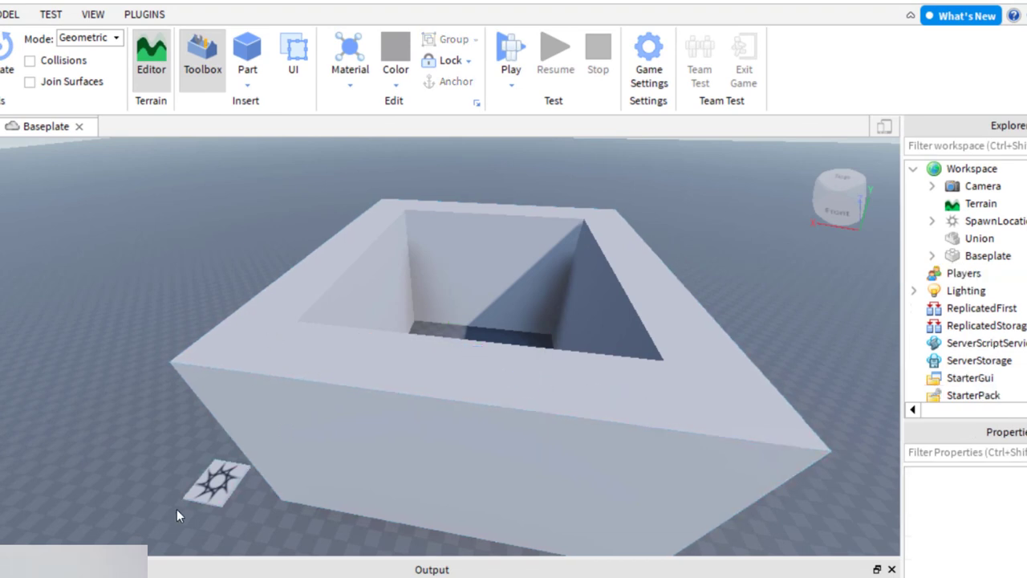
pyautogui.click(324, 372)
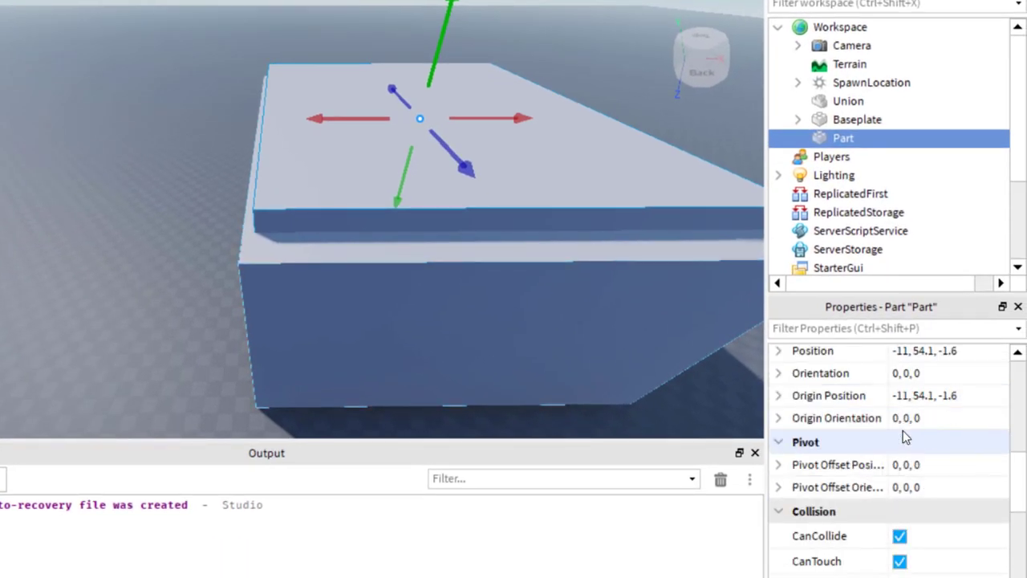
# Anchor the roof Part and move the camera inside the now-dark room.
pyautogui.scroll(-3)
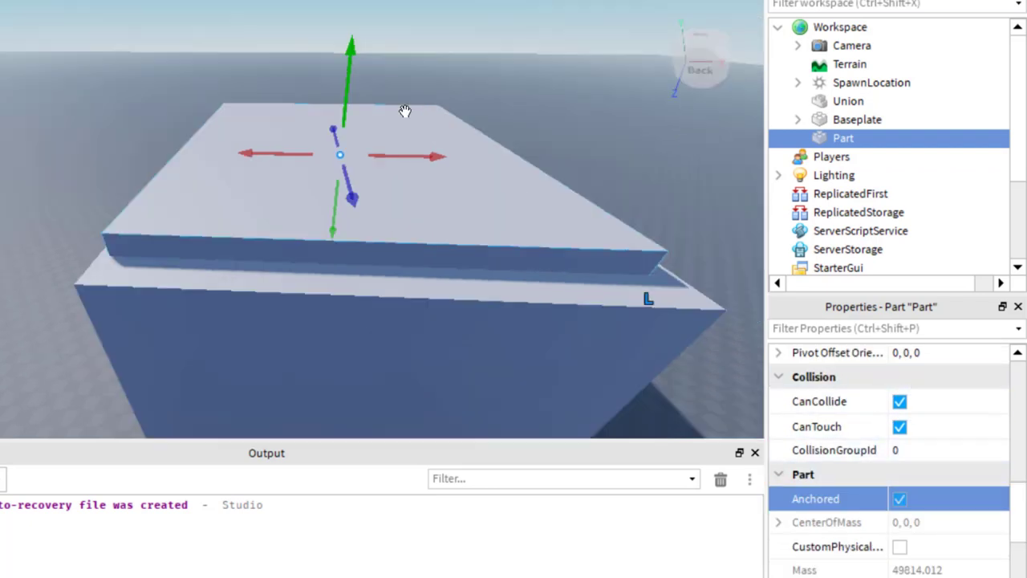
pyautogui.moveTo(404, 111); pyautogui.dragTo(567, 365)
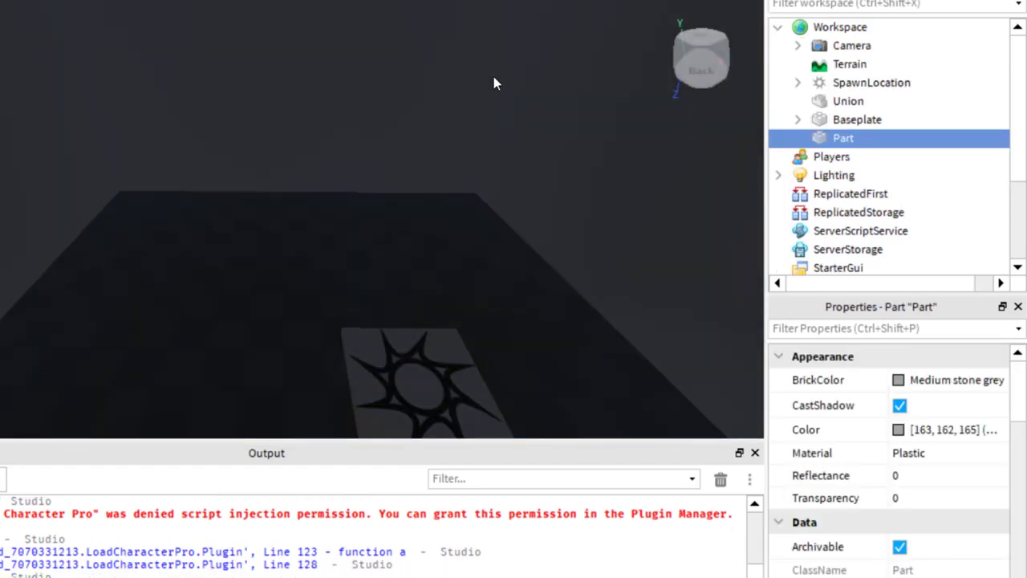
pyautogui.moveTo(610, 133)
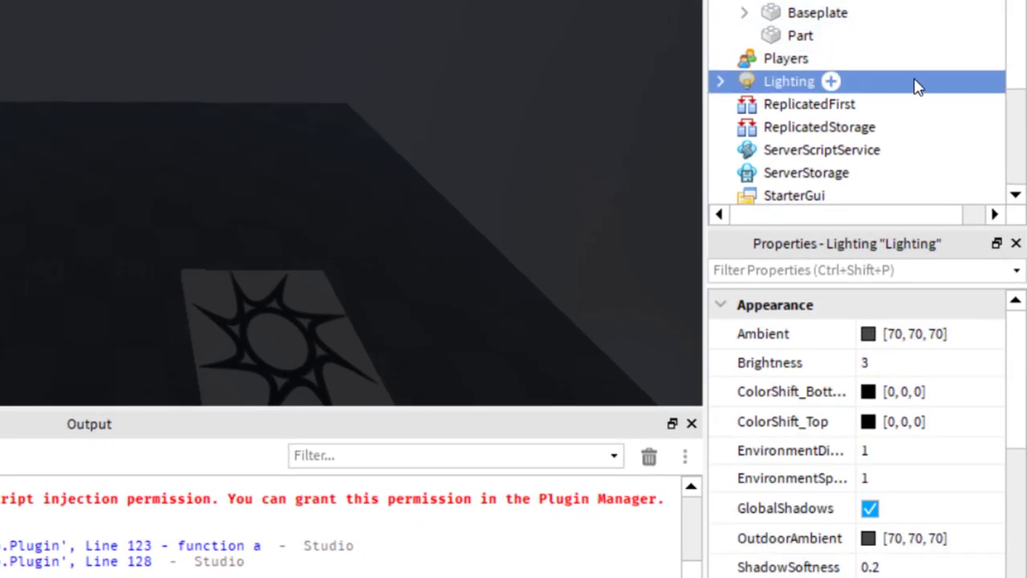
# Set Lighting's Ambient colour to pure black [0, 0, 0].
pyautogui.click(720, 80)
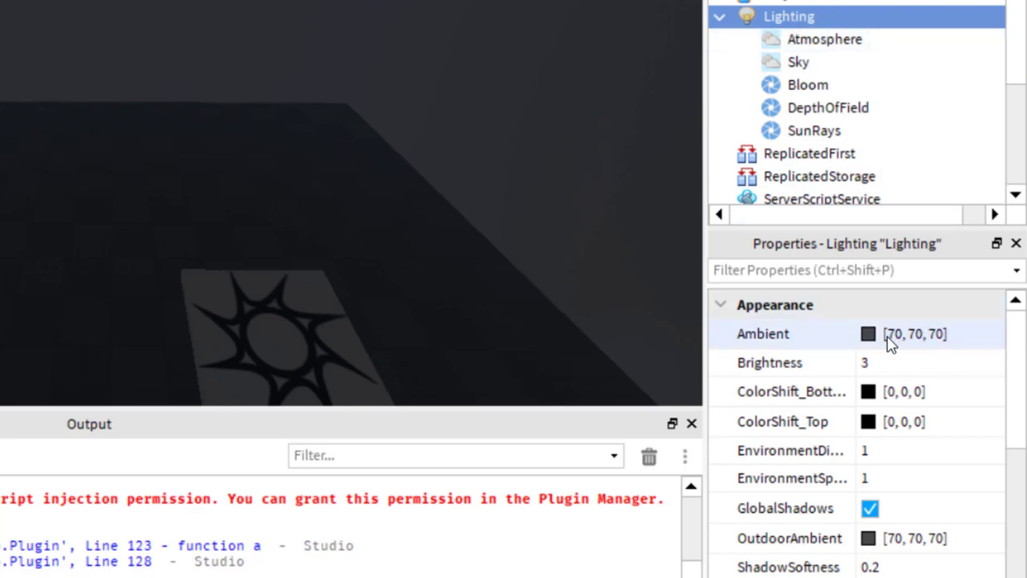
pyautogui.click(868, 334)
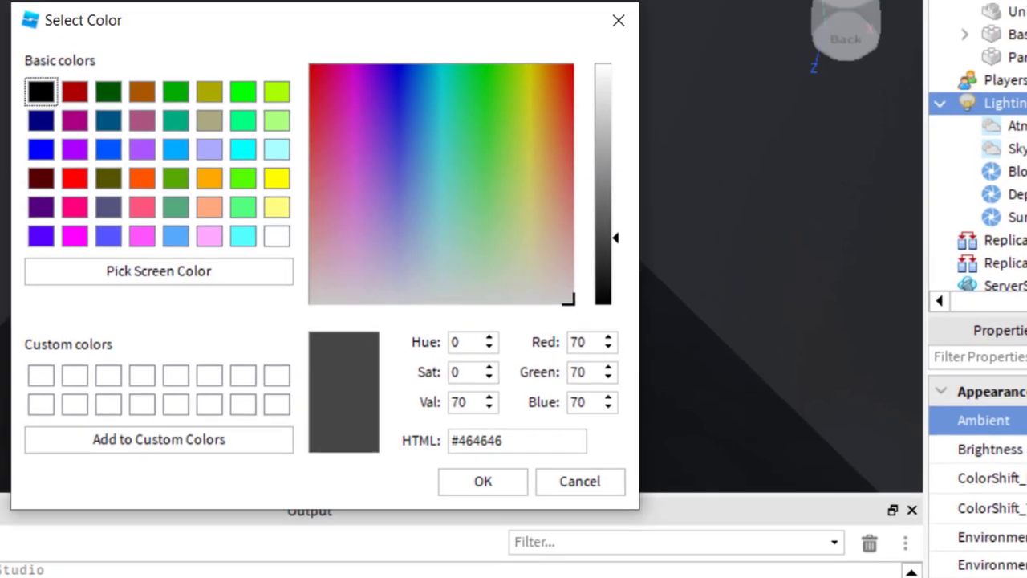
pyautogui.moveTo(321, 19); pyautogui.dragTo(385, 45)
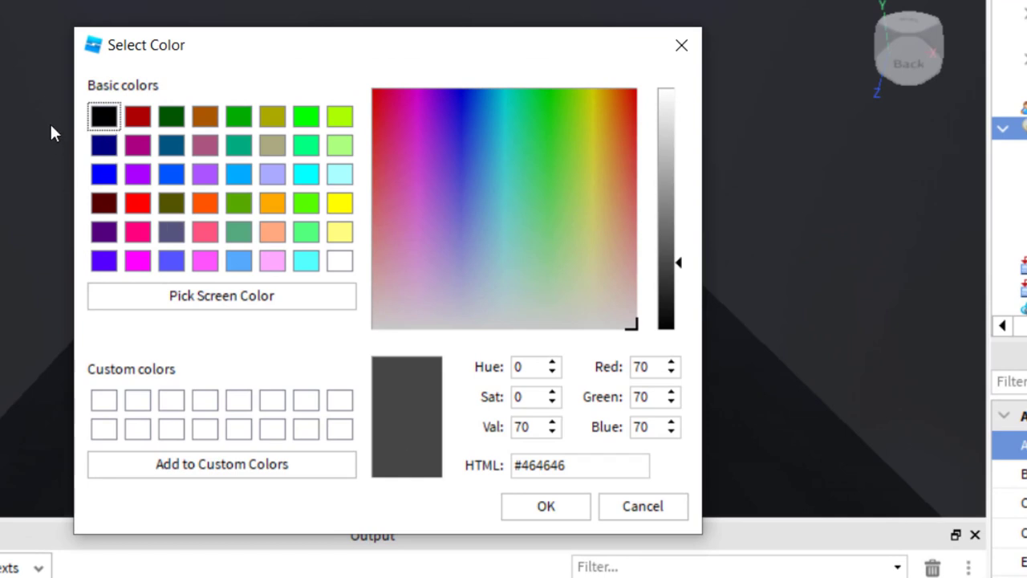
pyautogui.click(103, 115)
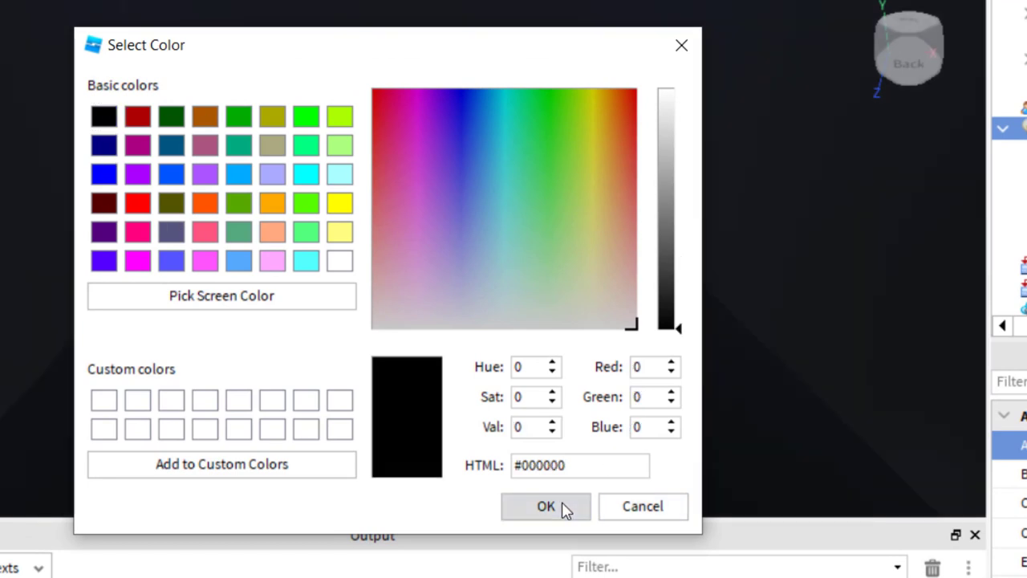
pyautogui.click(545, 507)
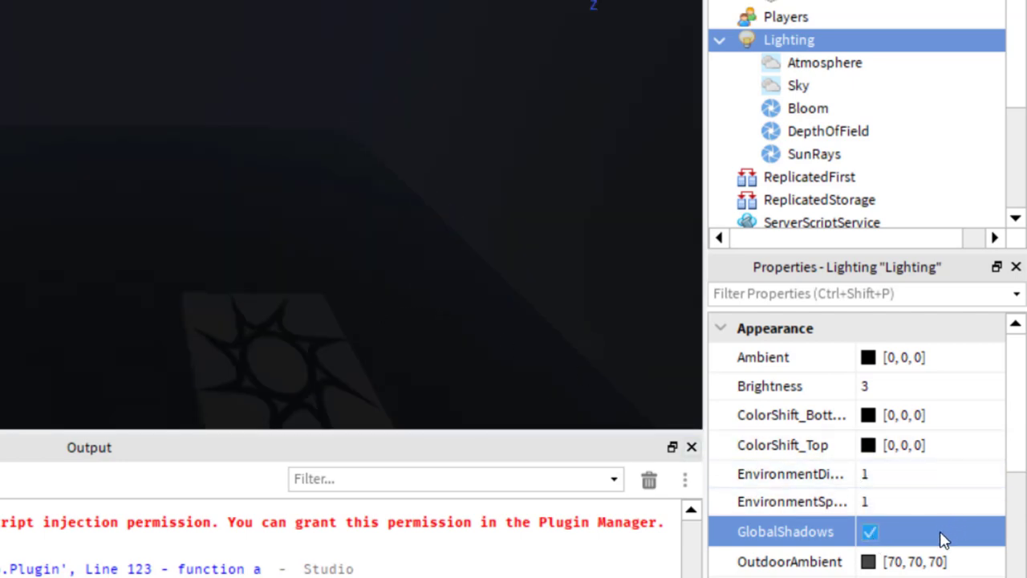
# Set Lighting's OutdoorAmbient colour to pure black as well.
pyautogui.click(868, 562)
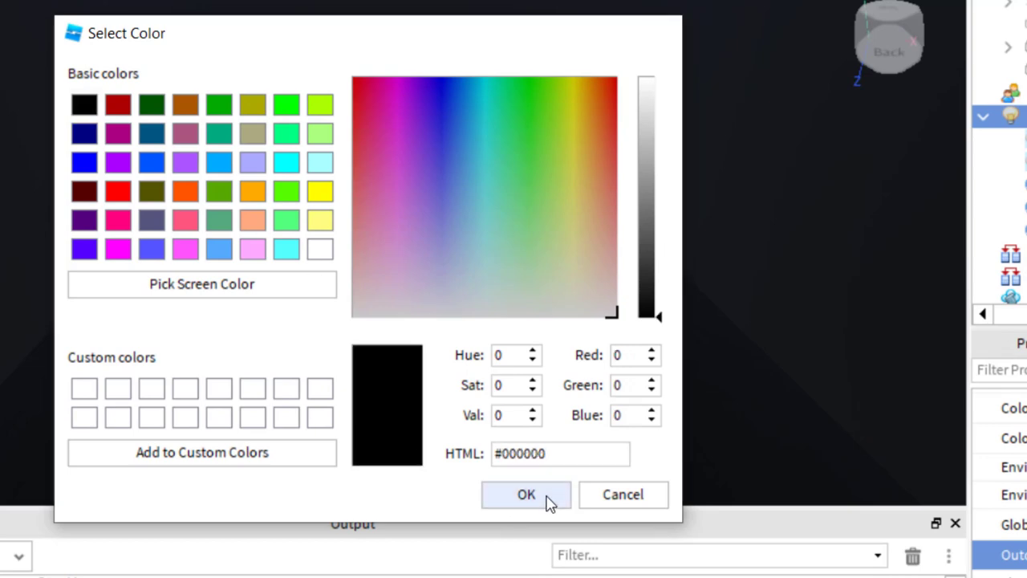
pyautogui.click(527, 494)
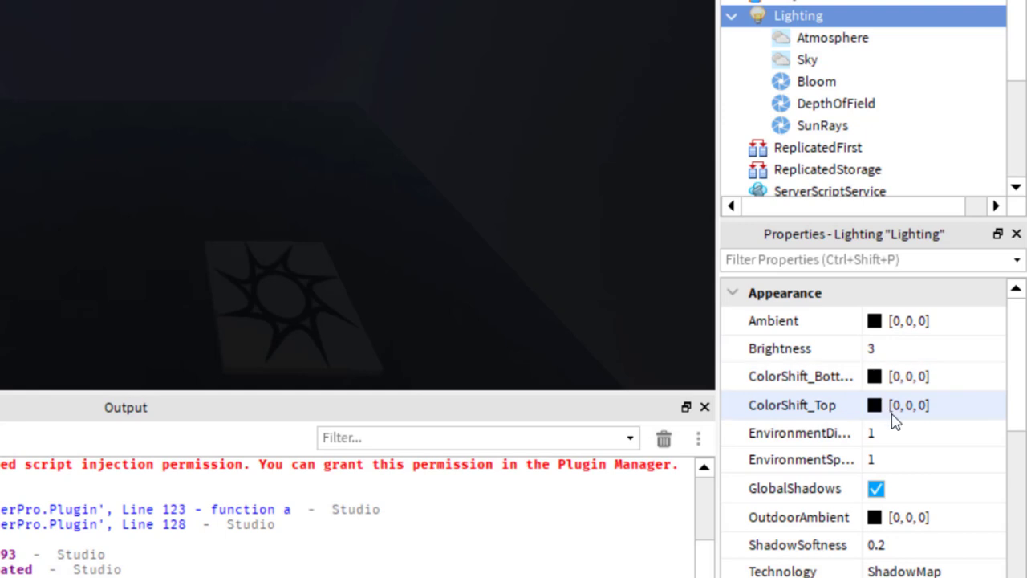
# Change Lighting's ClockTime from 14.5 to a night hour starting with 1.
pyautogui.scroll(-3)
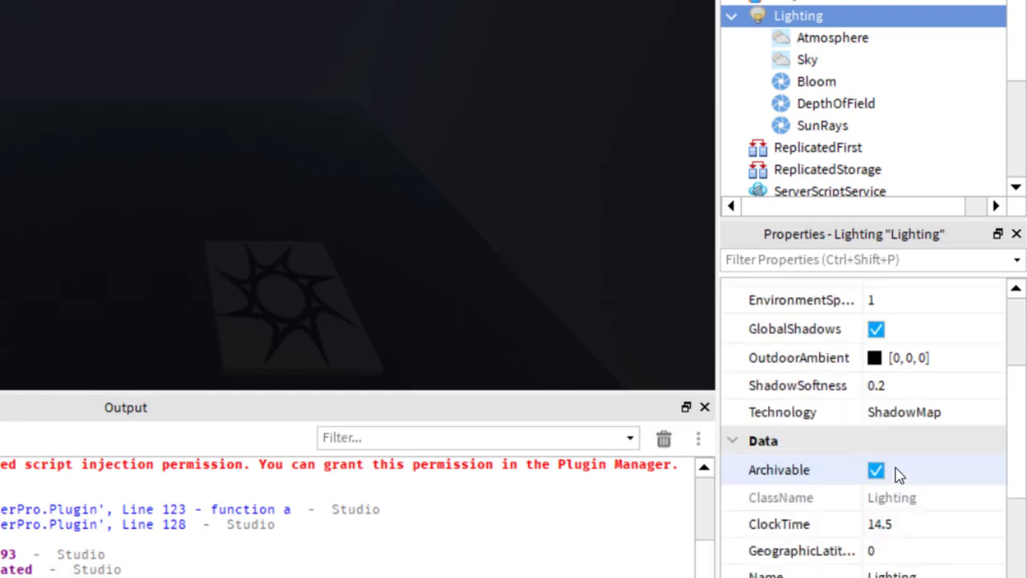
pyautogui.click(892, 442)
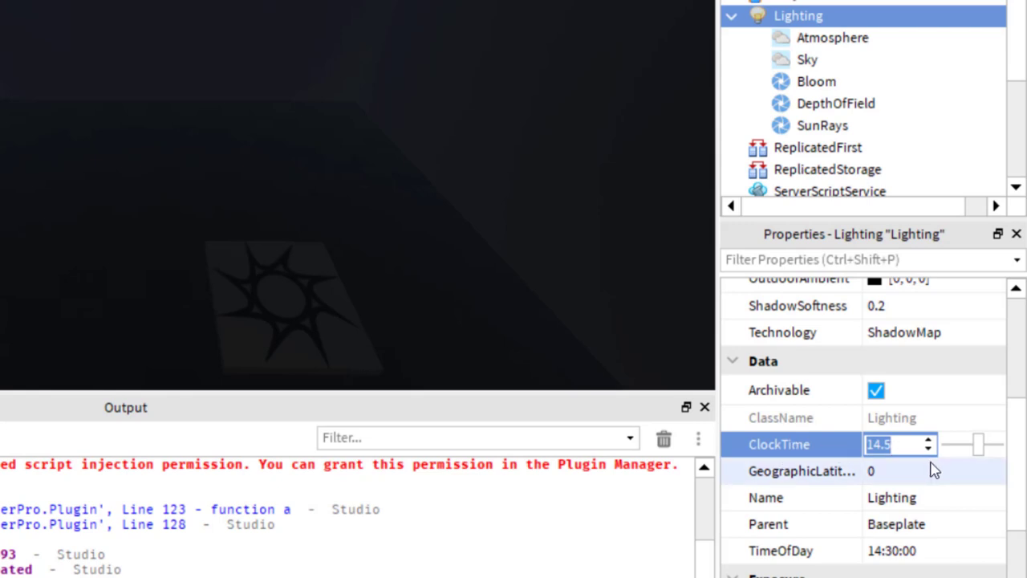
pyautogui.write('1')
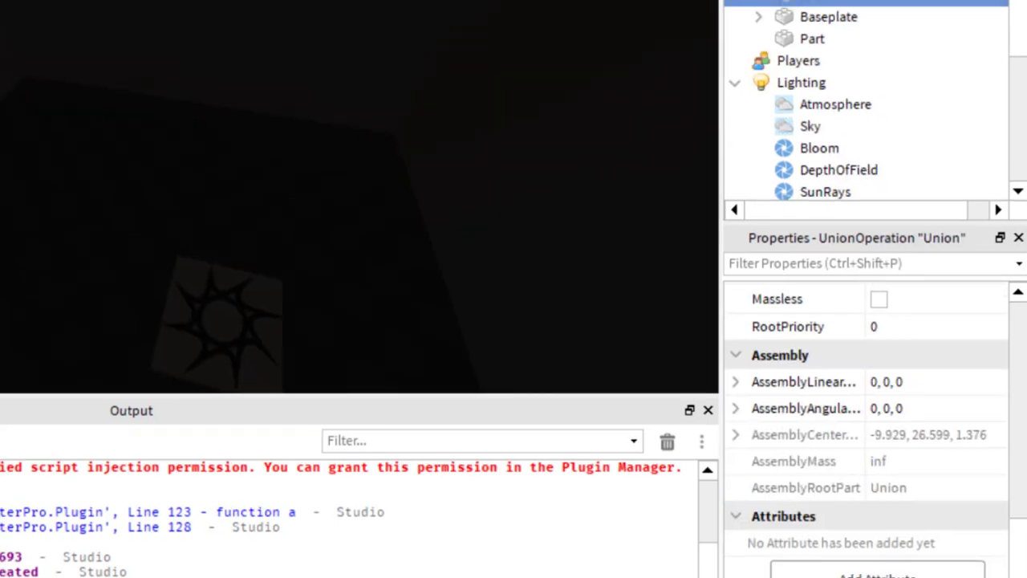
# Apply the night ClockTime so a starry sky shows and the room goes dark.
pyautogui.click(488, 36)
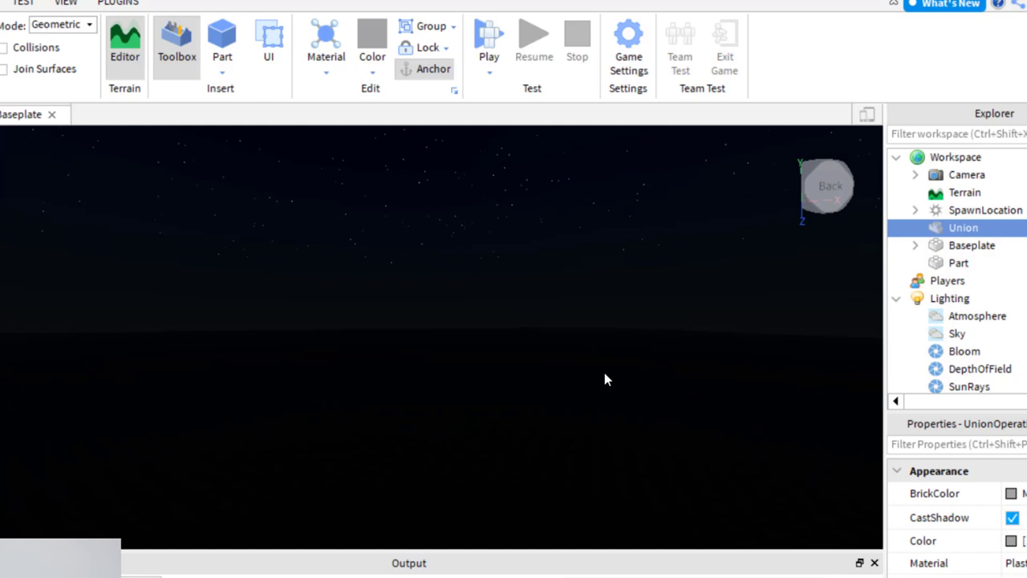
pyautogui.moveTo(319, 279)
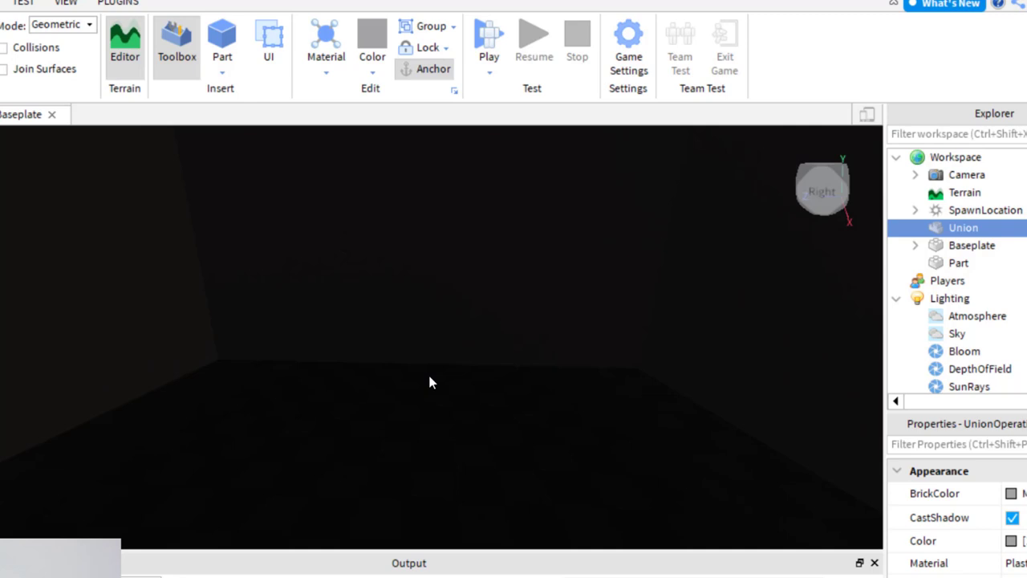
pyautogui.moveTo(395, 386)
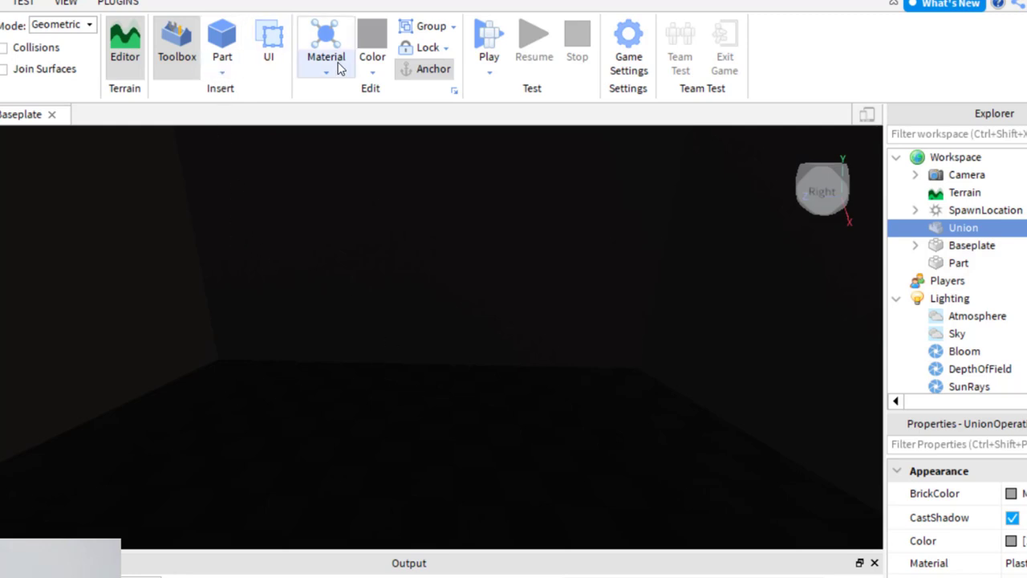
# Insert a Block part 'f' and add a PointLight to it via the 'ligh' search.
pyautogui.click(222, 40)
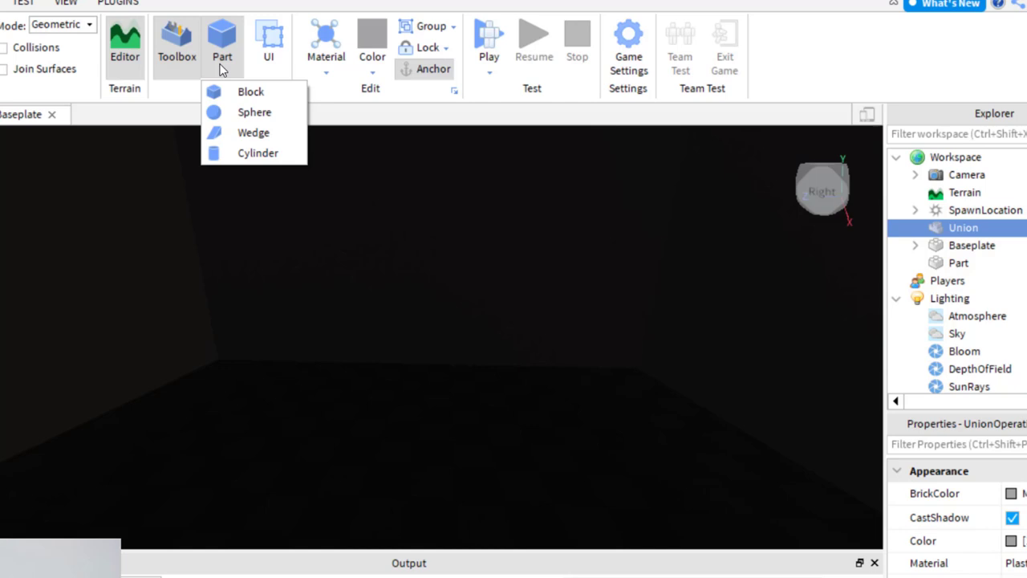
pyautogui.click(250, 90)
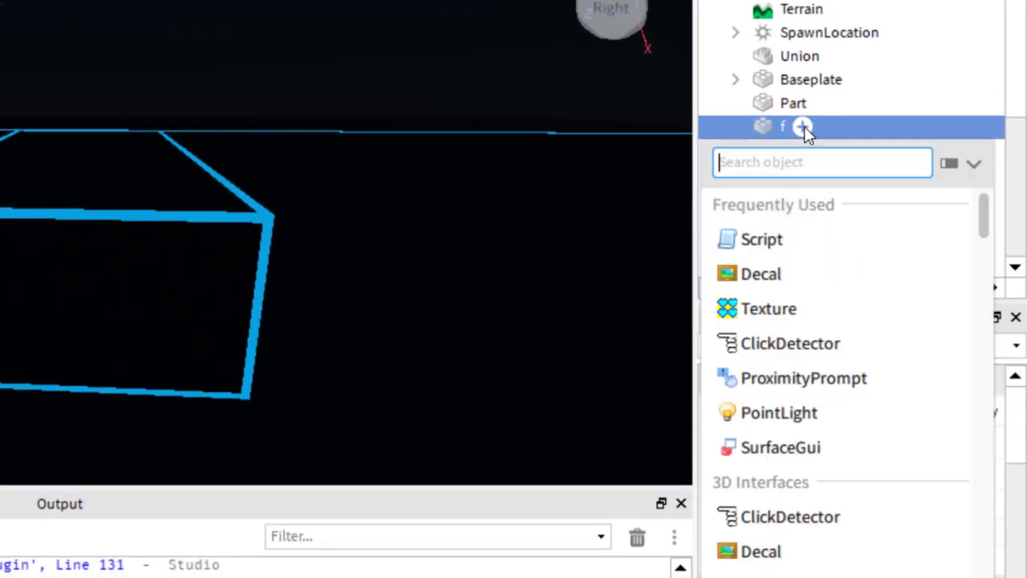
pyautogui.write('l')
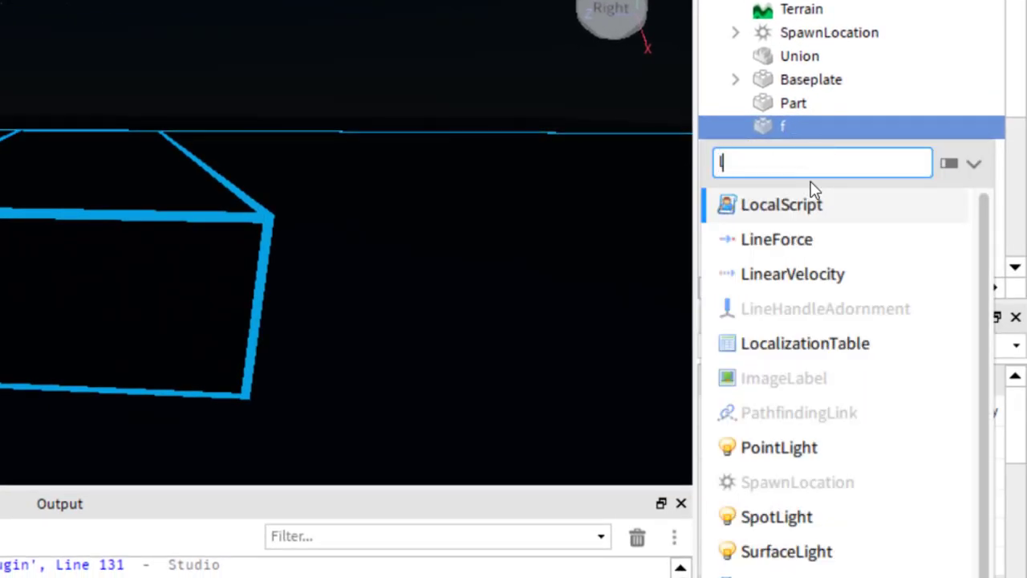
pyautogui.write('igh')
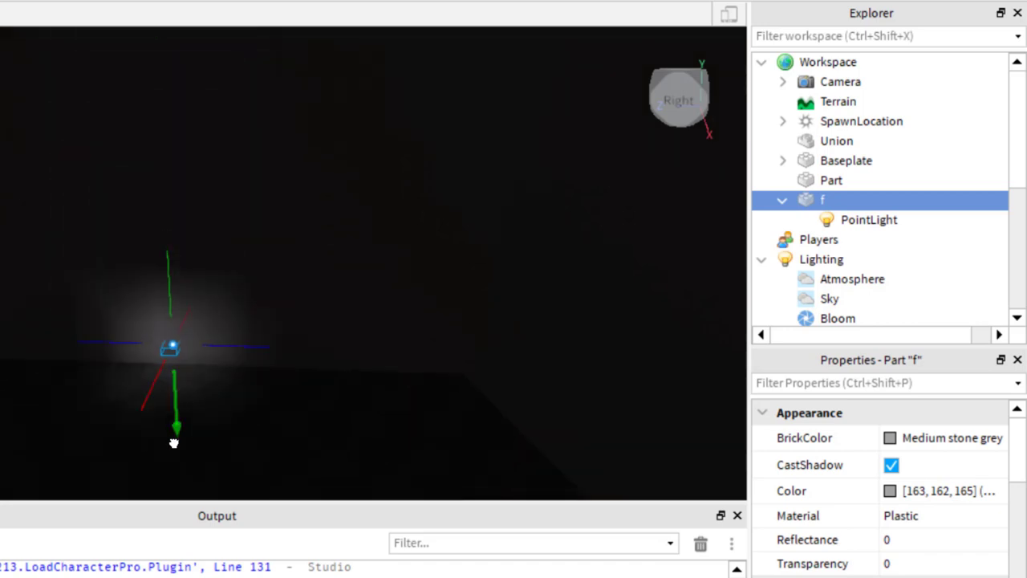
# Raise block f into the room and set its Transparency to 1.
pyautogui.moveTo(170, 347); pyautogui.dragTo(233, 356)
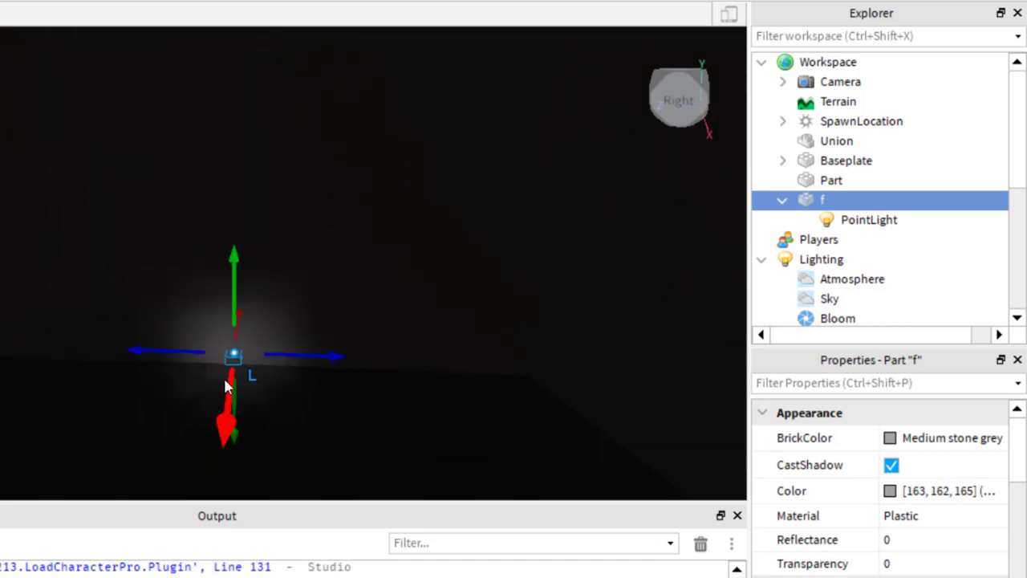
pyautogui.moveTo(232, 356); pyautogui.dragTo(195, 411)
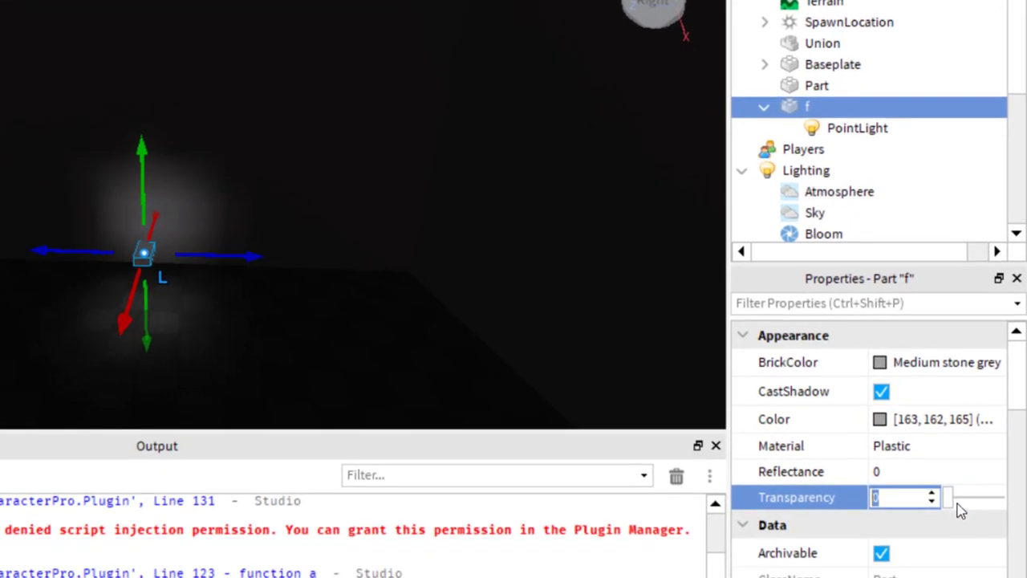
pyautogui.write('1')
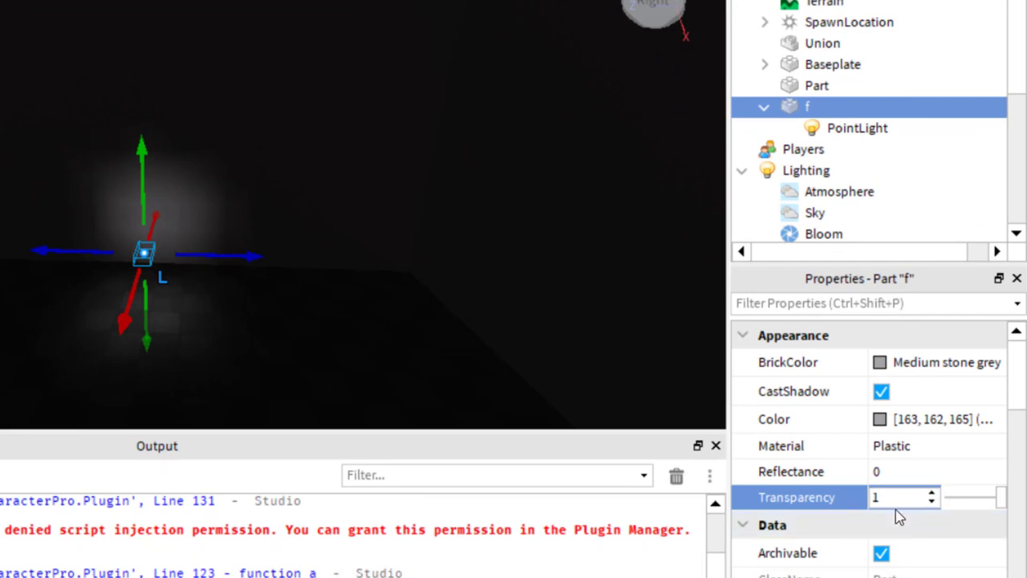
# Turn off CanCollide and turn on Anchored for block f.
pyautogui.scroll(-3)
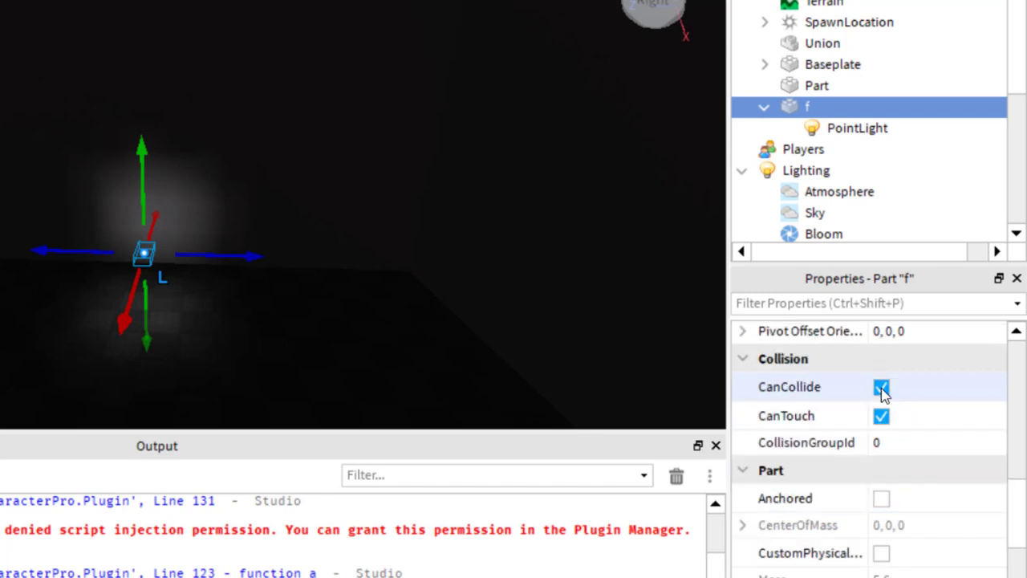
pyautogui.click(881, 385)
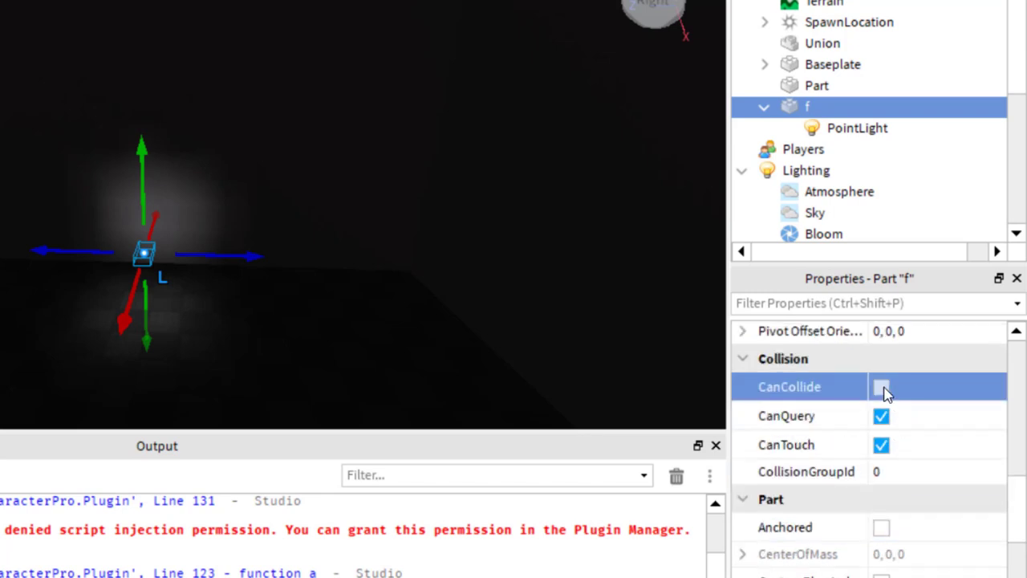
pyautogui.scroll(-3)
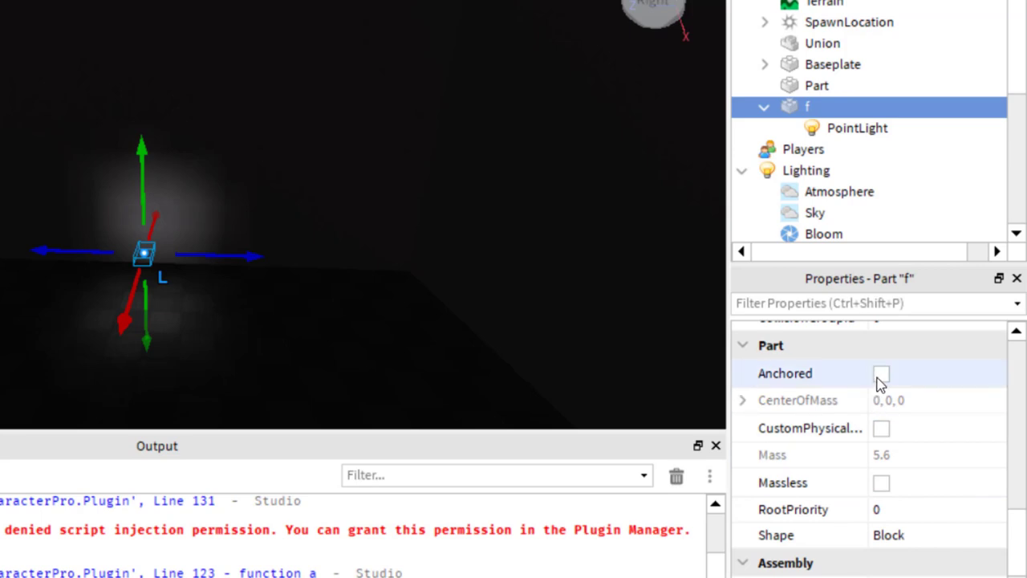
pyautogui.click(822, 43)
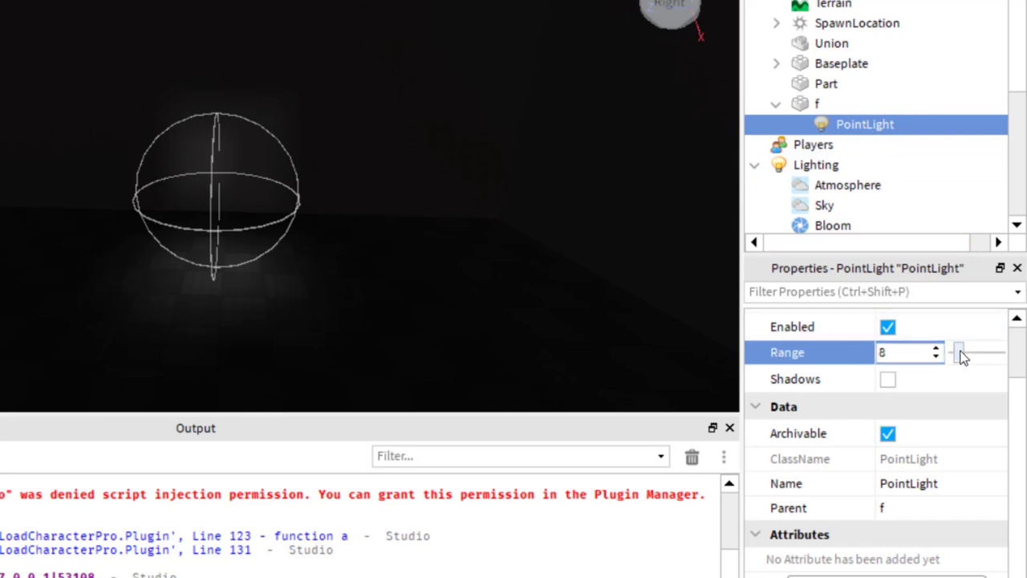
# Set the PointLight's Range to 15 with the slider.
pyautogui.moveTo(958, 353); pyautogui.dragTo(971, 353)
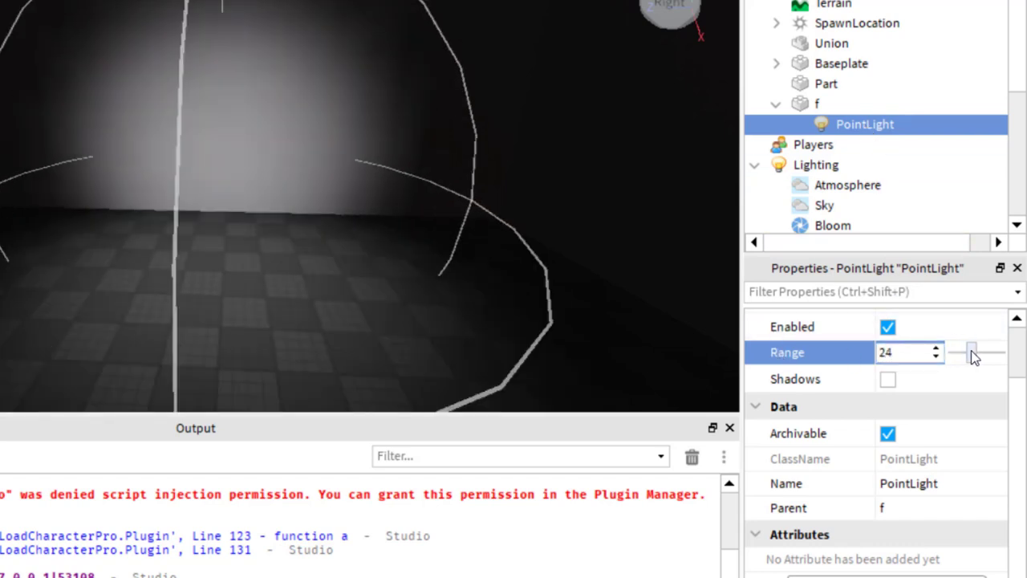
pyautogui.moveTo(971, 353); pyautogui.dragTo(963, 353)
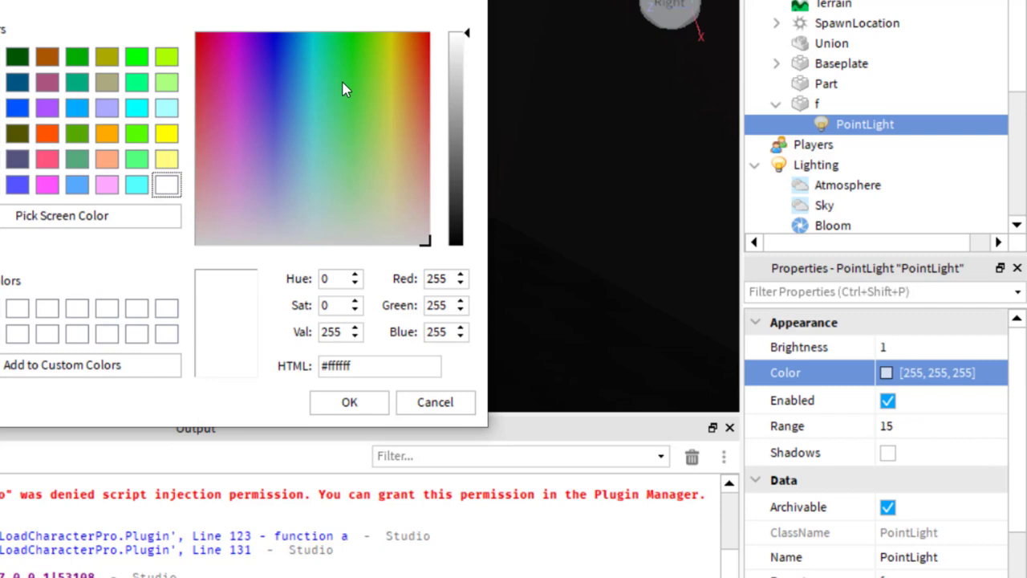
# Give the PointLight a warm orange colour of 255, 175, 137.
pyautogui.click(315, 183)
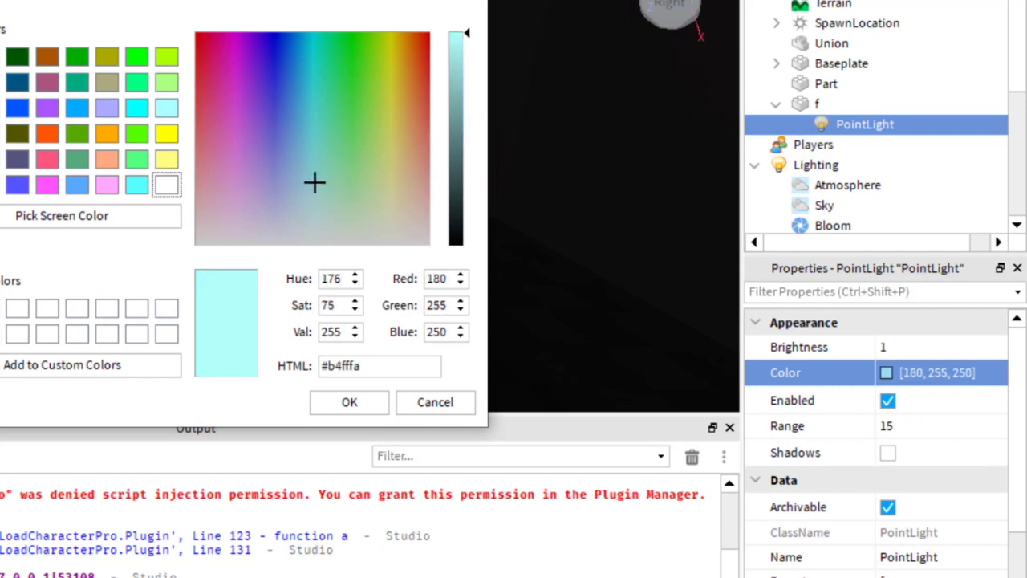
pyautogui.click(410, 163)
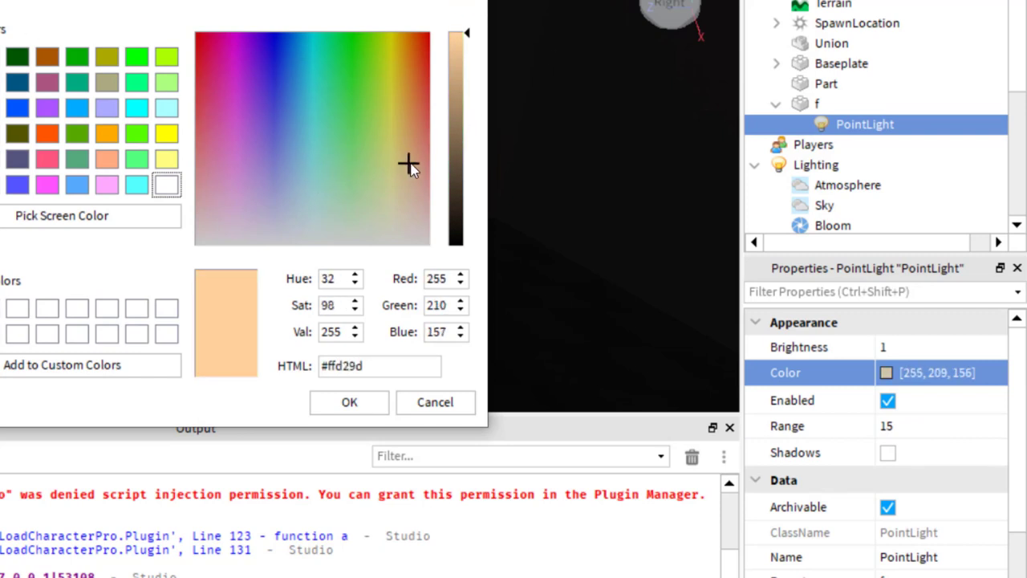
pyautogui.click(417, 146)
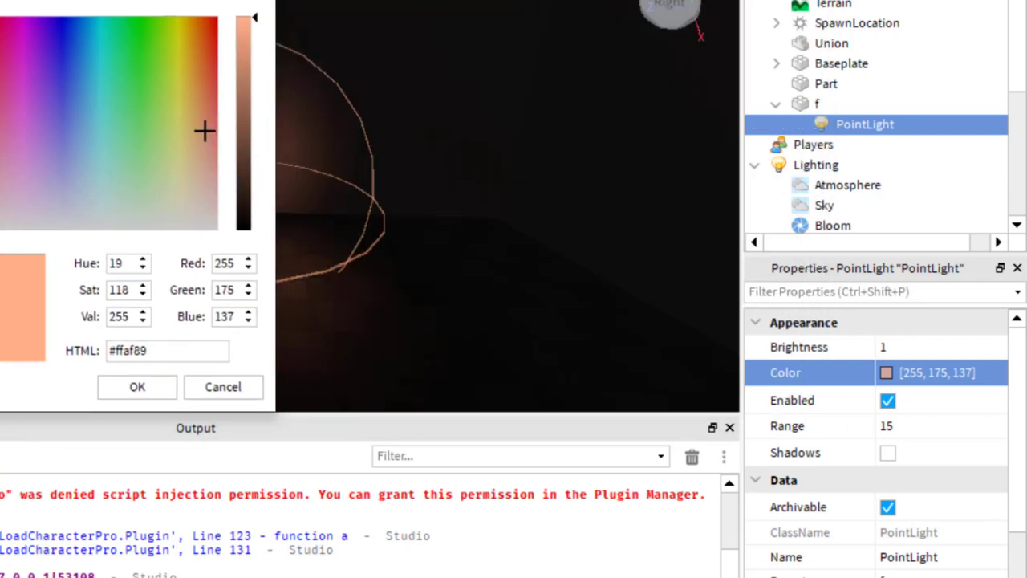
pyautogui.click(906, 347)
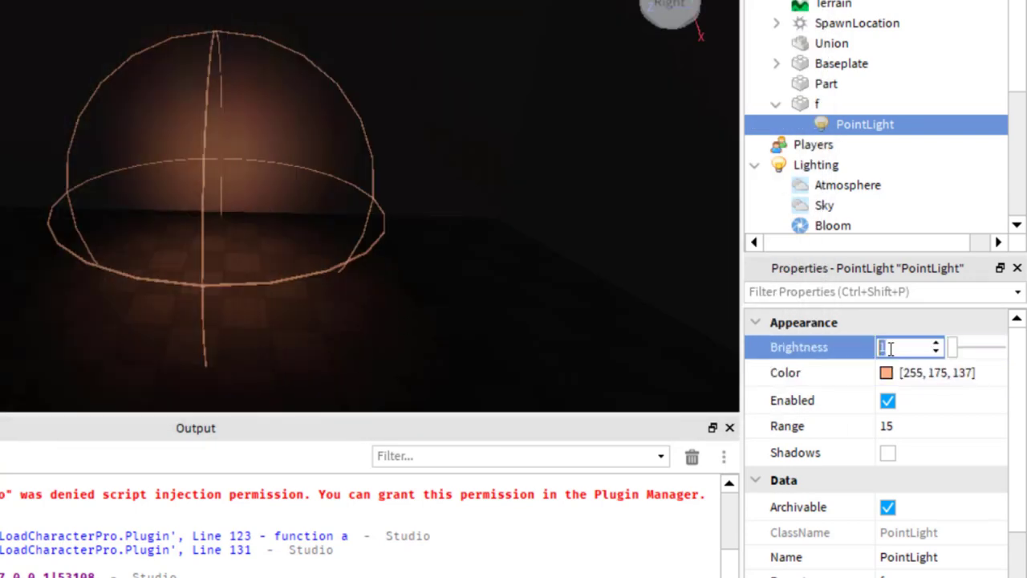